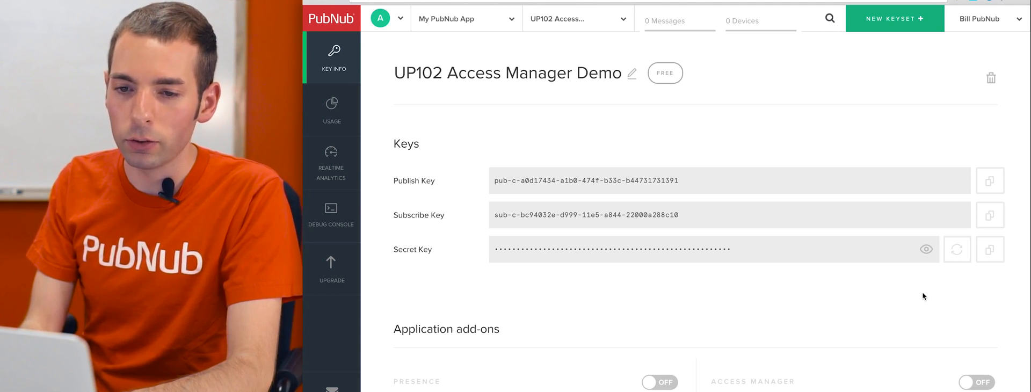
Switch on the Access Manager add-on and confirm it with the word ENABLE.
{"action": "scroll", "scroll_direction": "down", "scroll_amount": 3}
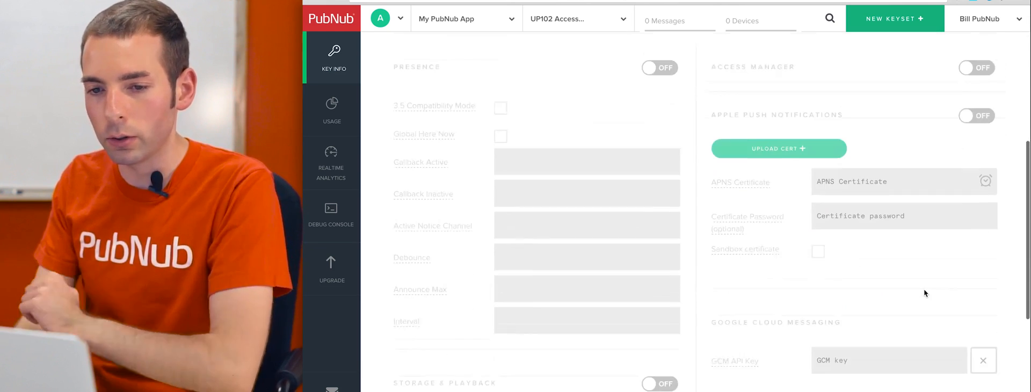
{"action": "scroll", "scroll_direction": "down", "scroll_amount": 3}
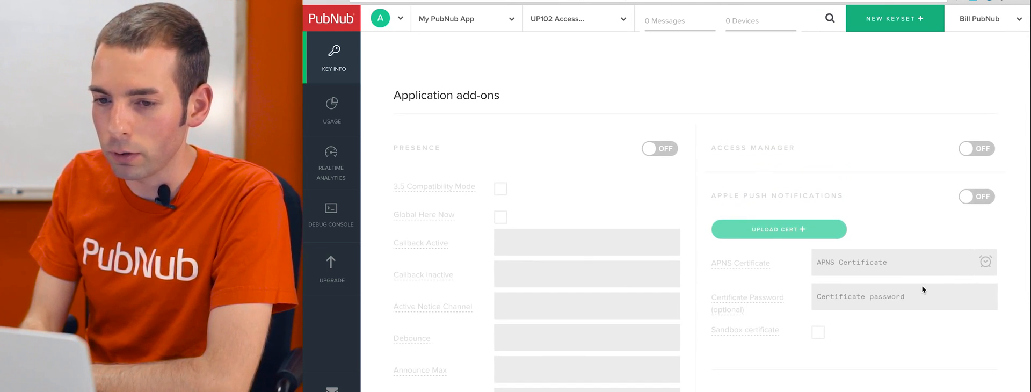
{"action": "left_click", "coordinate": [976, 148]}
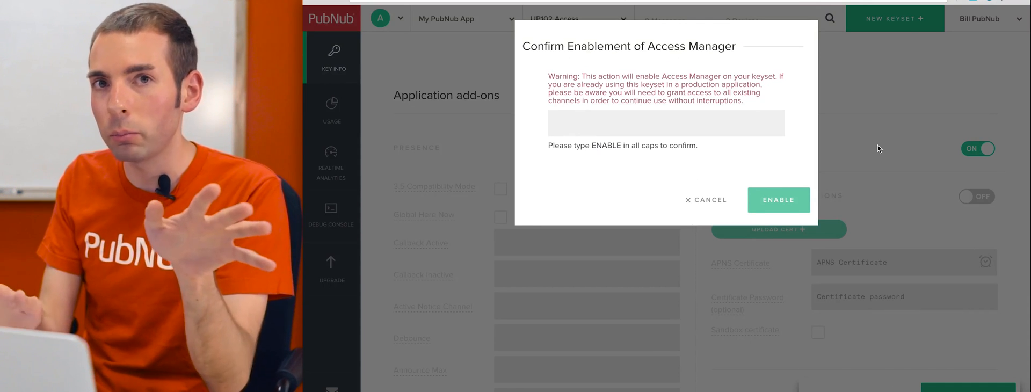
{"action": "left_click", "coordinate": [665, 124]}
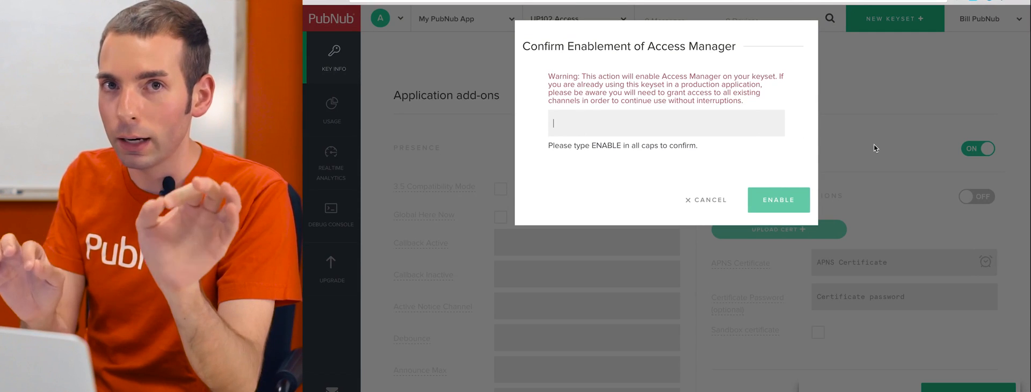
{"action": "type", "text": "ENABLE"}
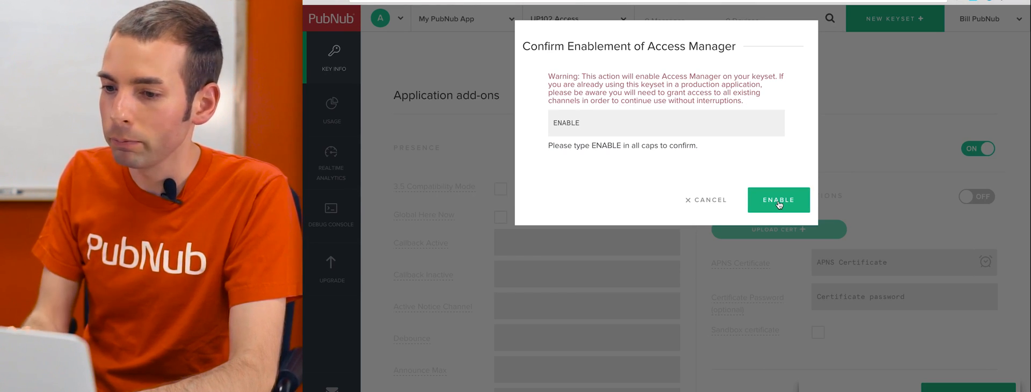
{"action": "left_click", "coordinate": [779, 199]}
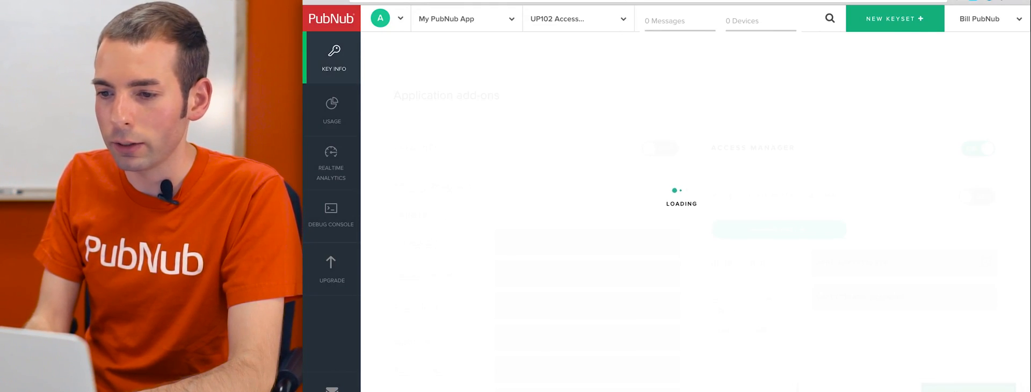
Open the Debug Console for My PubNub App from the sidebar.
{"action": "left_click", "coordinate": [978, 158]}
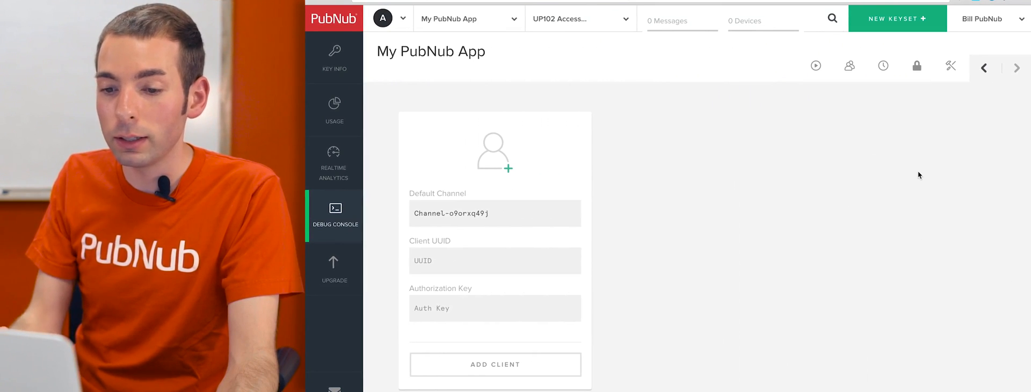
{"action": "mouse_move", "coordinate": [739, 158]}
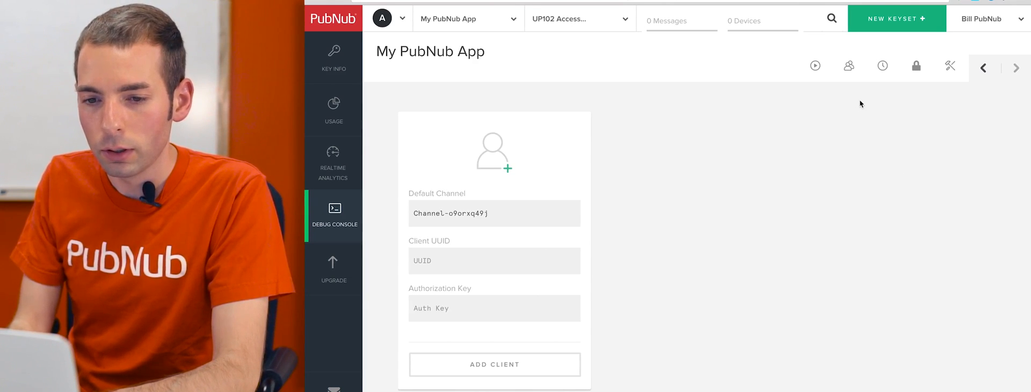
{"action": "mouse_move", "coordinate": [916, 65]}
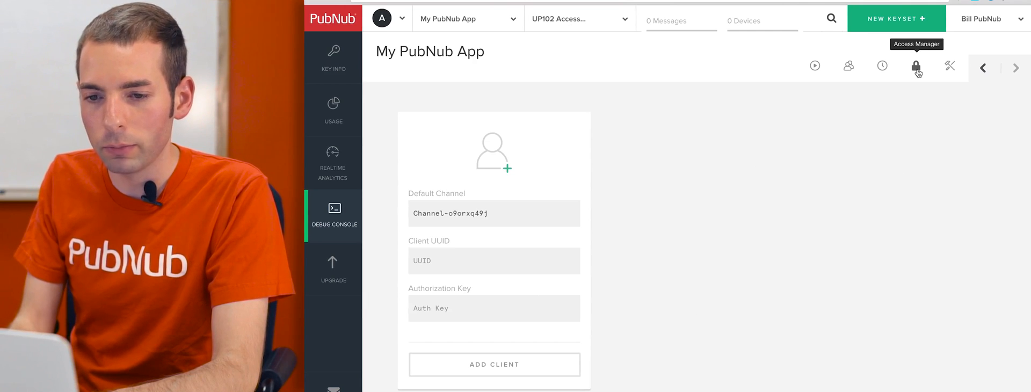
{"action": "left_click", "coordinate": [916, 66]}
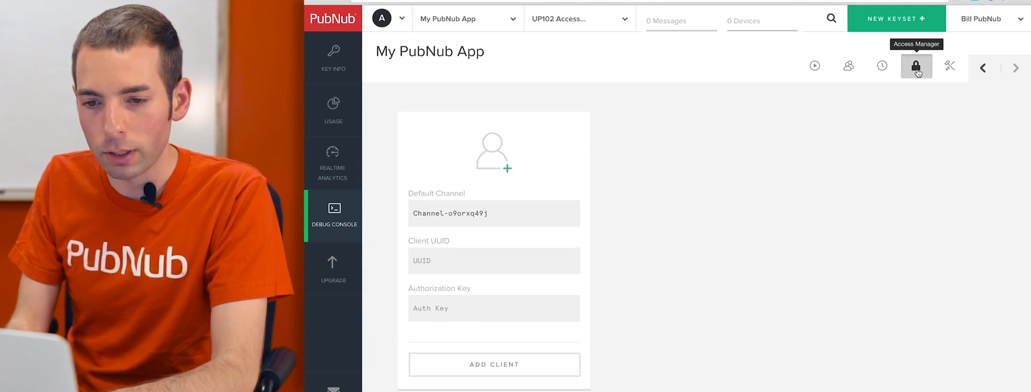
{"action": "left_click", "coordinate": [915, 66]}
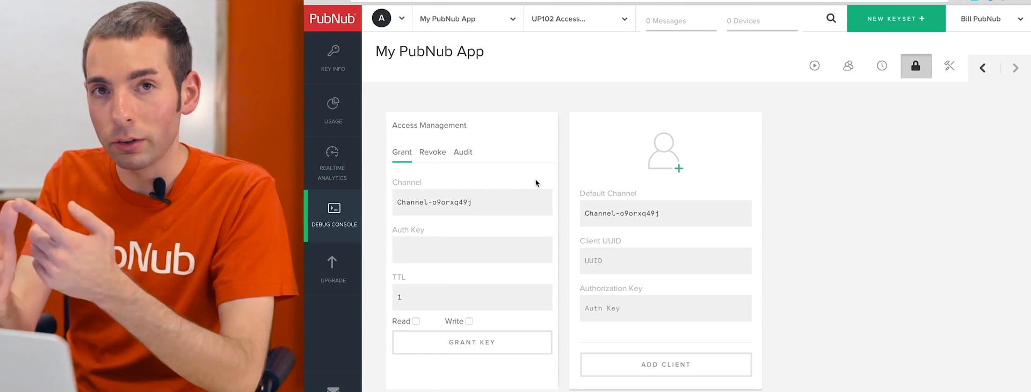
{"action": "left_click", "coordinate": [471, 249]}
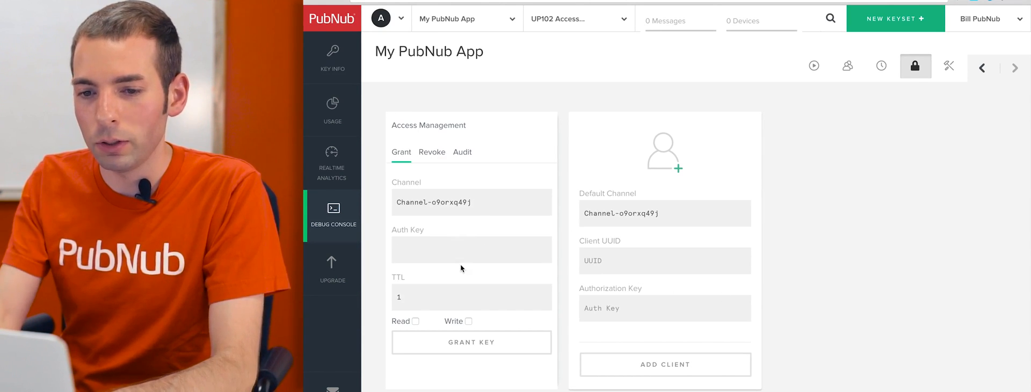
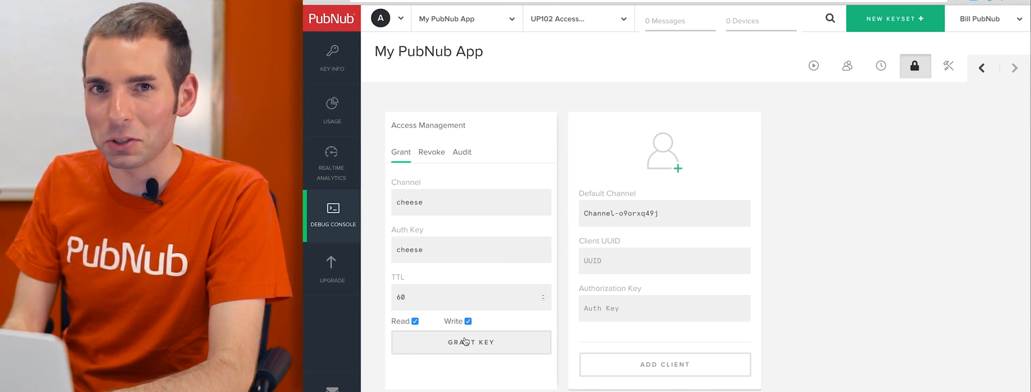
{"action": "left_click", "coordinate": [471, 342]}
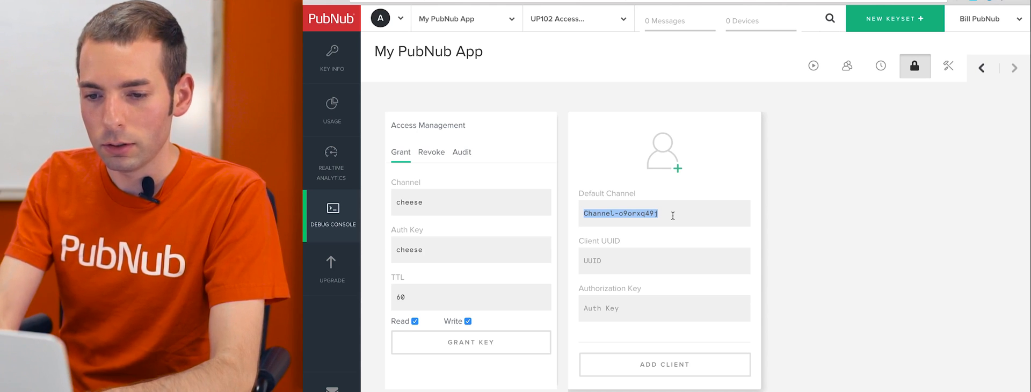
{"action": "type", "text": "cheese"}
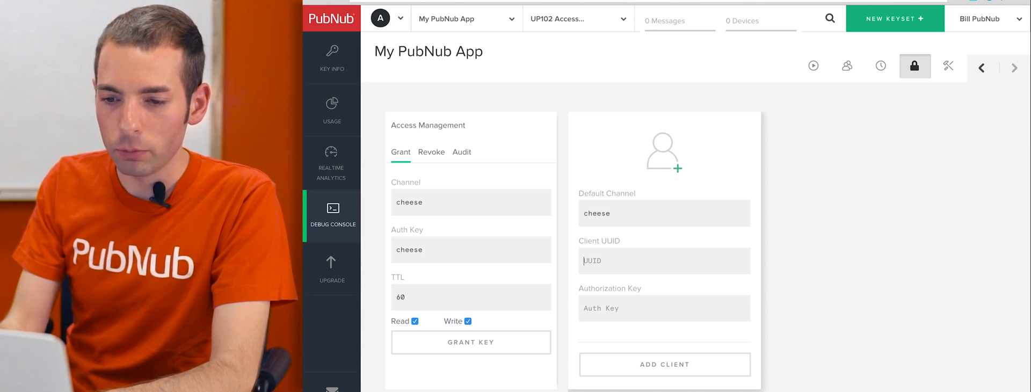
{"action": "type", "text": "cheese"}
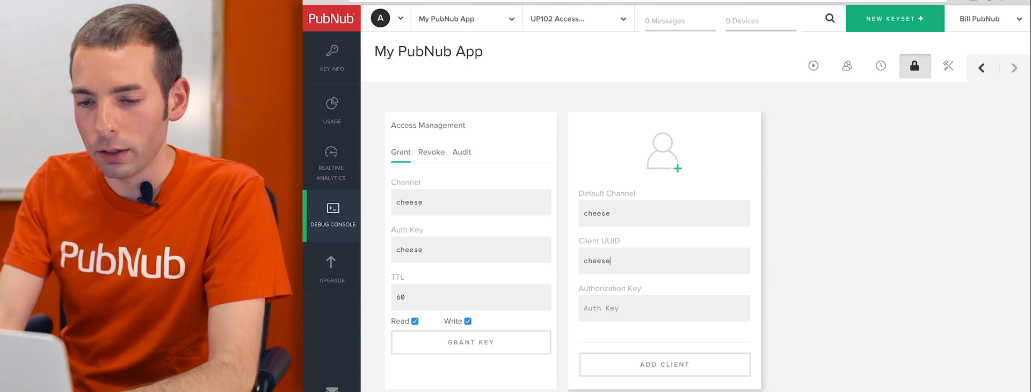
{"action": "type", "text": "ClientID"}
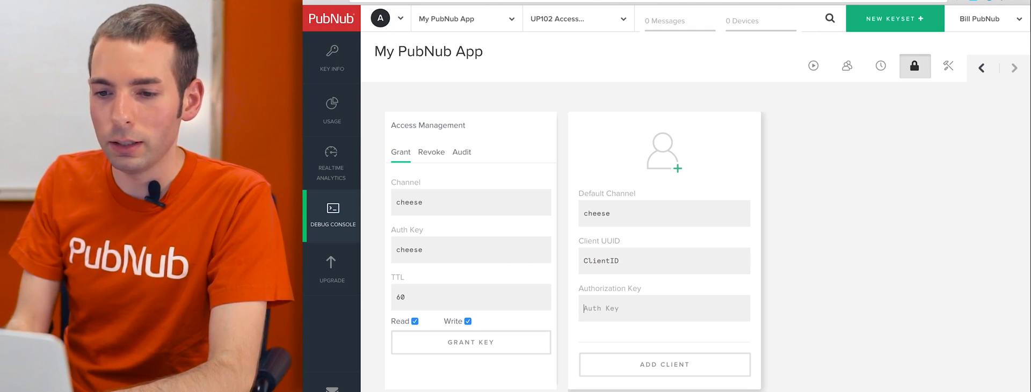
{"action": "type", "text": "cheese"}
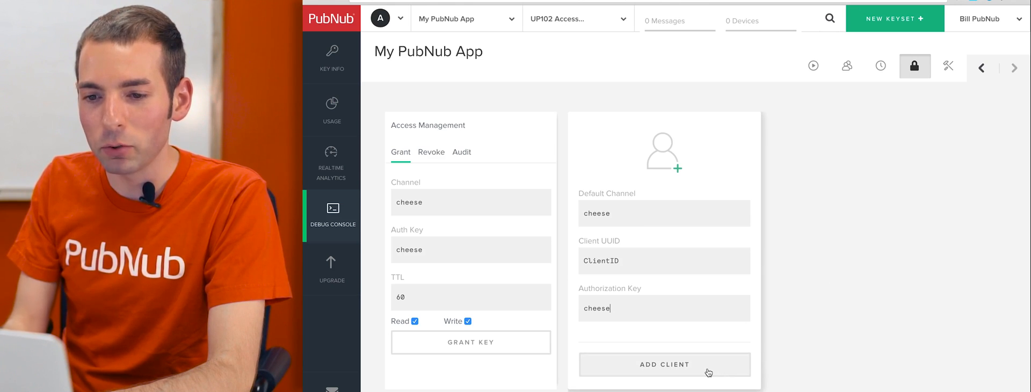
{"action": "left_click", "coordinate": [664, 364]}
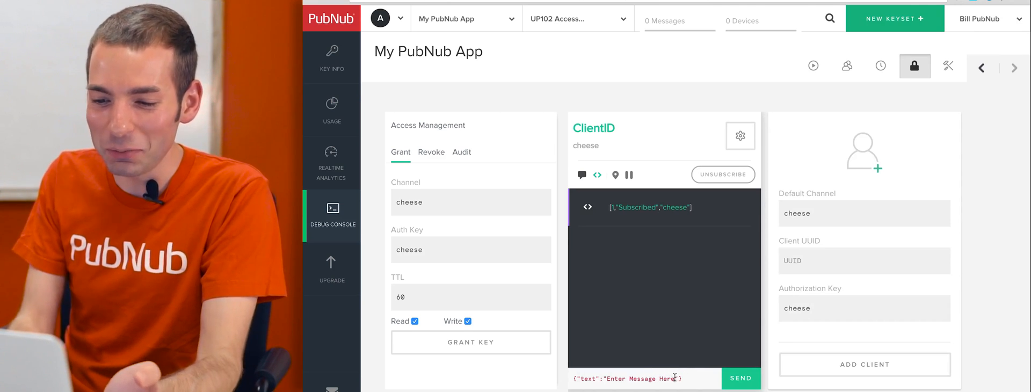
Send the message 'I love cheese' from the new client.
{"action": "type", "text": "I lov"}
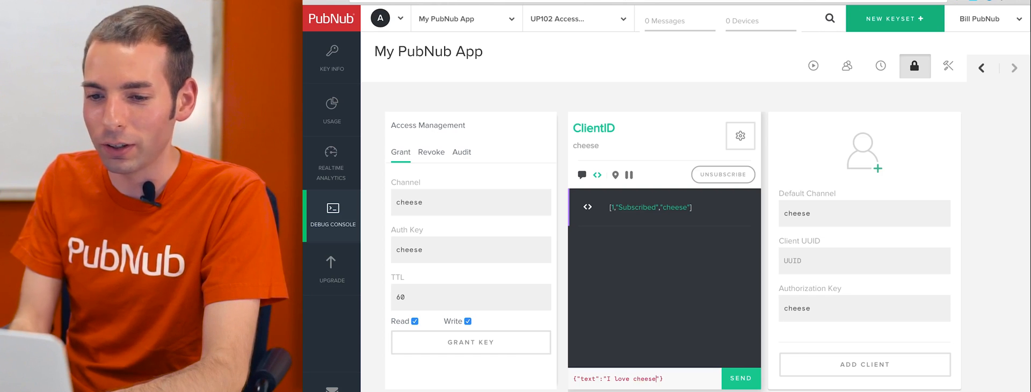
{"action": "left_click", "coordinate": [740, 378]}
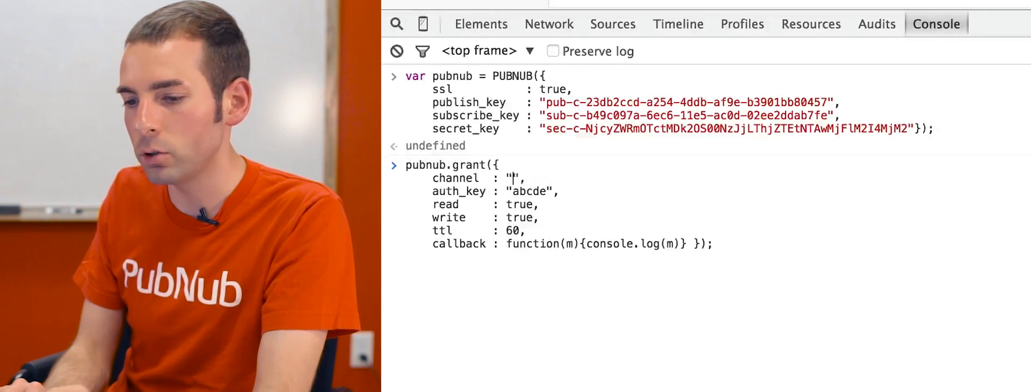
Make pubnub.grant use channel and auth_key 'cheese' and select its callback function.
{"action": "type", "text": "cheese"}
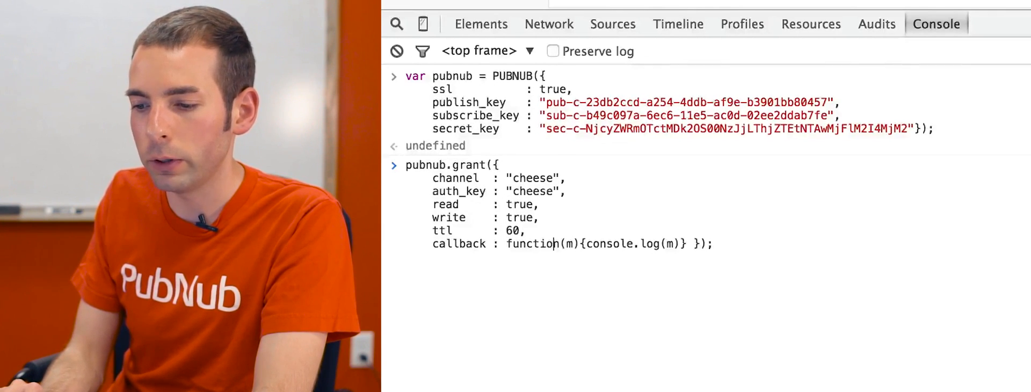
{"action": "left_click_drag", "start_coordinate": [506, 244], "coordinate": [714, 244]}
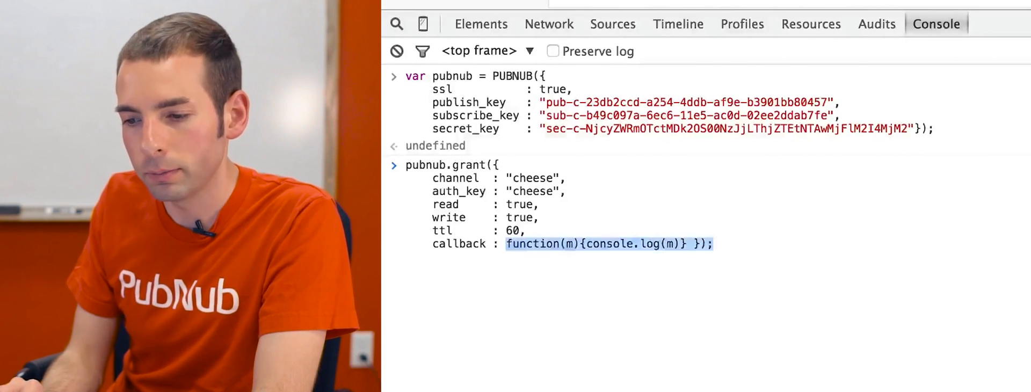